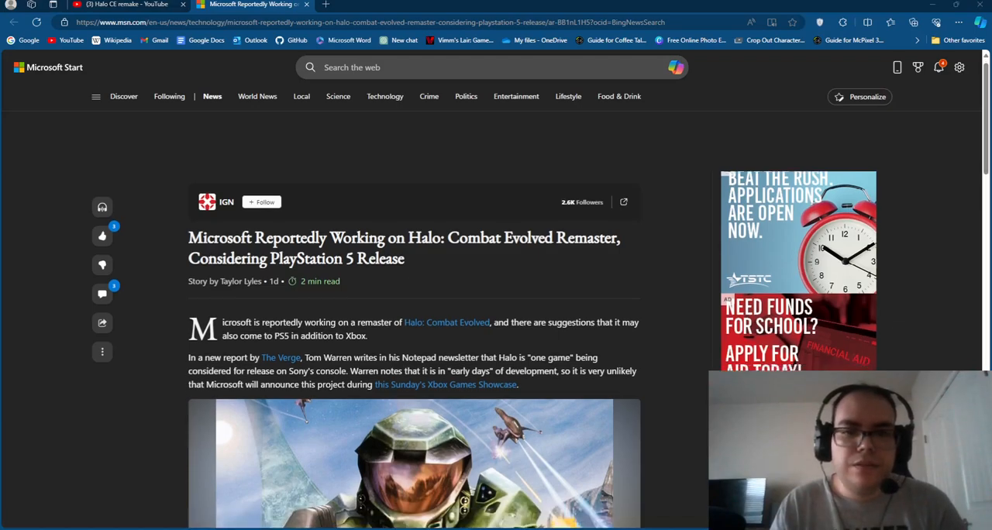
- Scroll the Halo CE remaster article past the Master Chief image to the Xbox franchises gallery
scroll(down, 3)
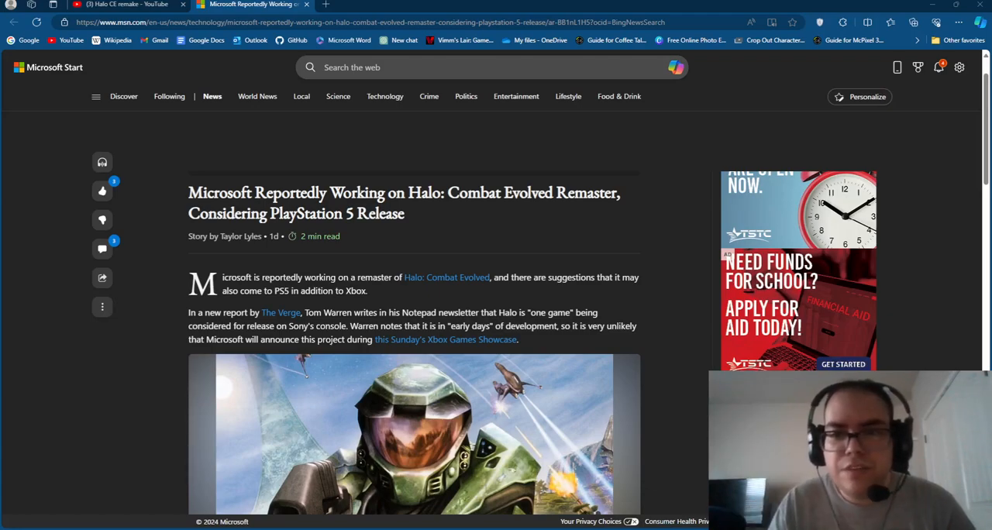
scroll(down, 3)
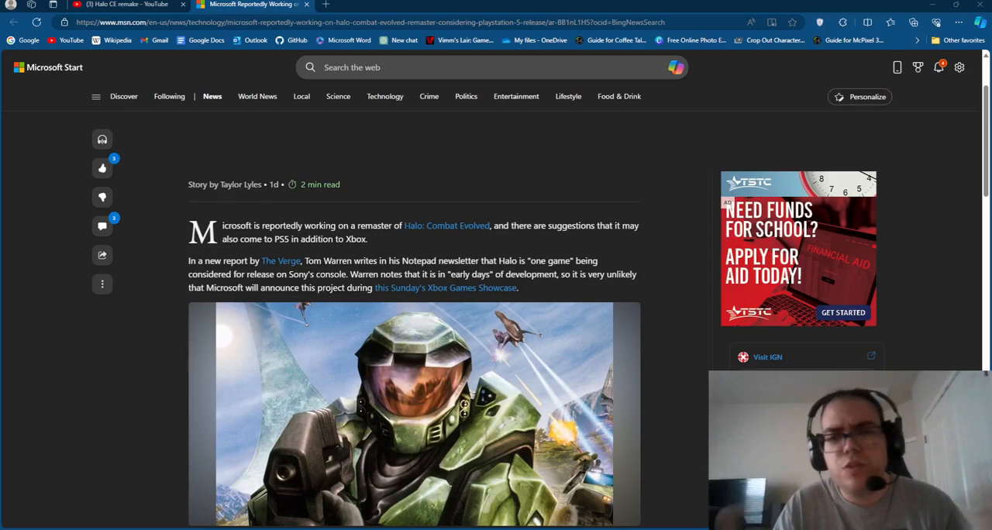
scroll(down, 3)
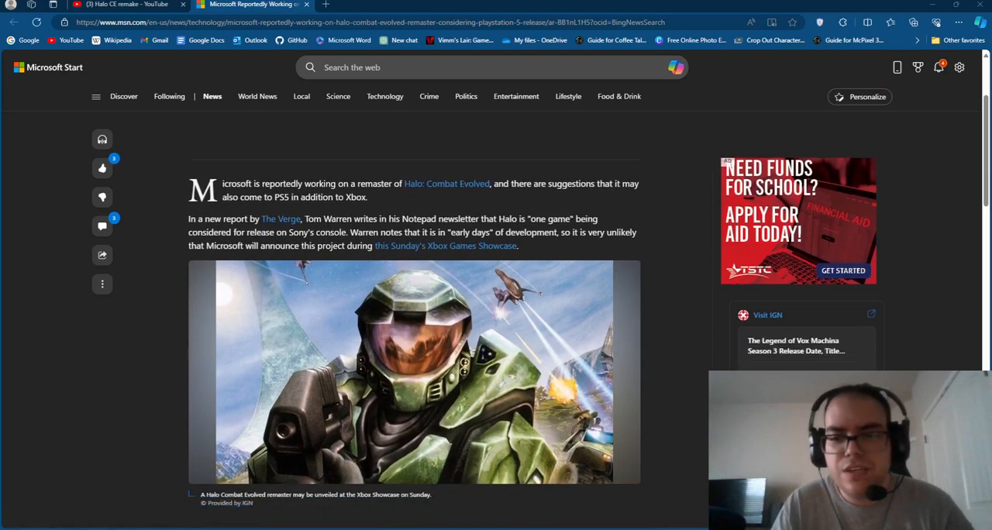
scroll(down, 3)
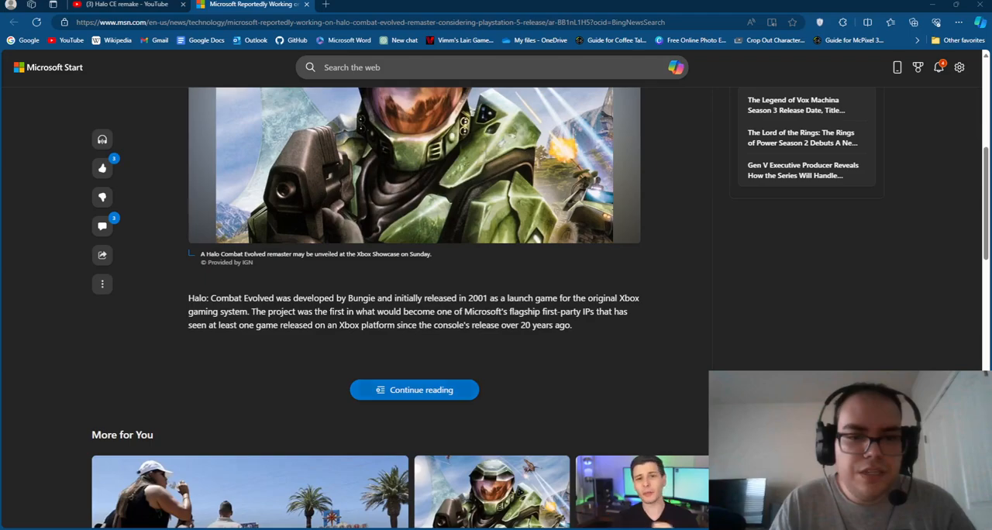
scroll(down, 3)
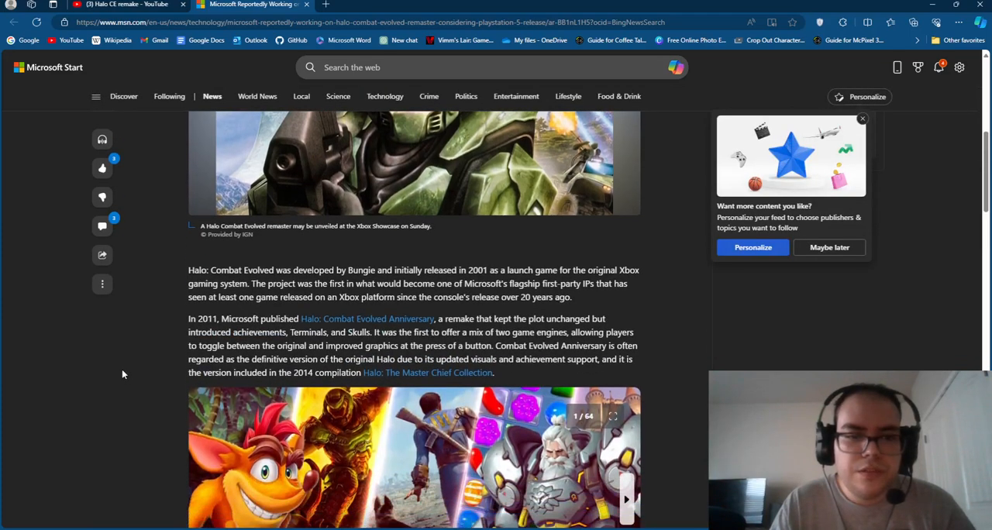
scroll(down, 3)
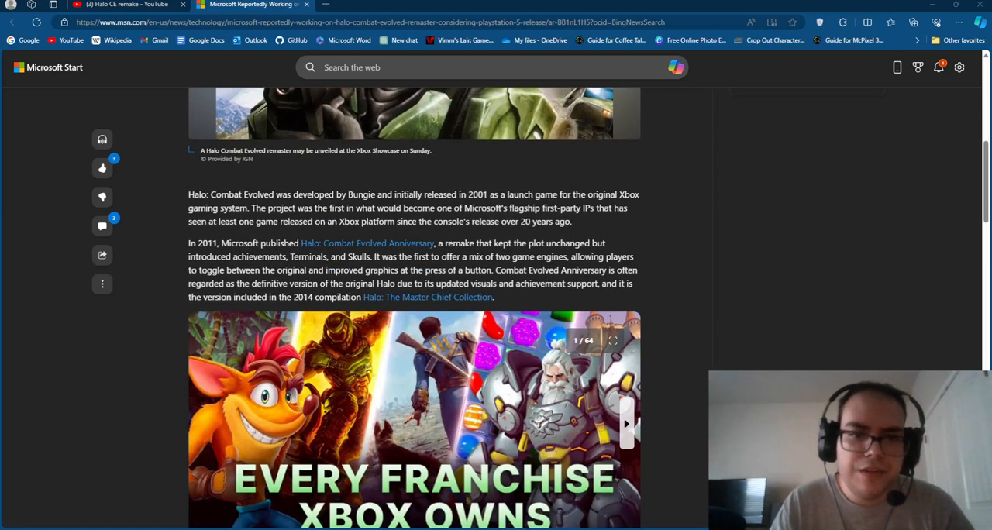
scroll(down, 3)
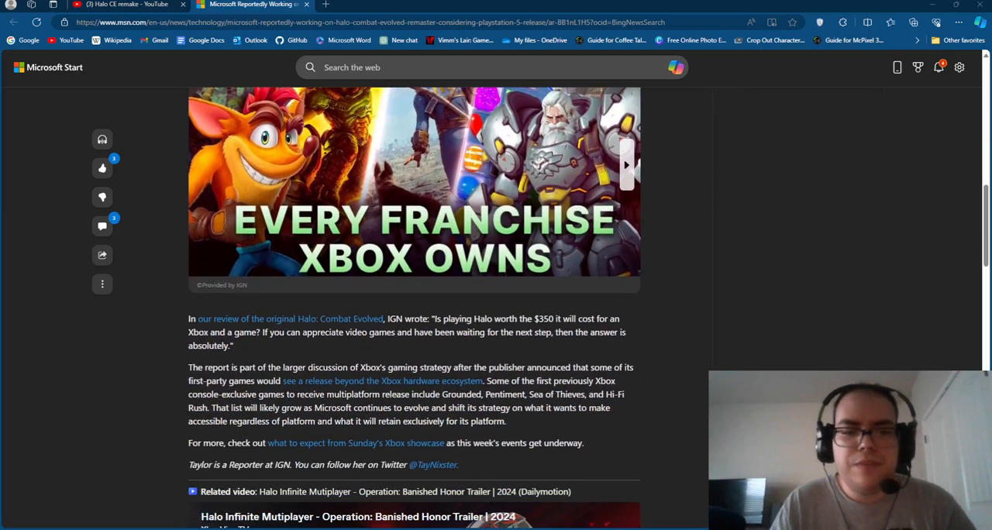
scroll(down, 3)
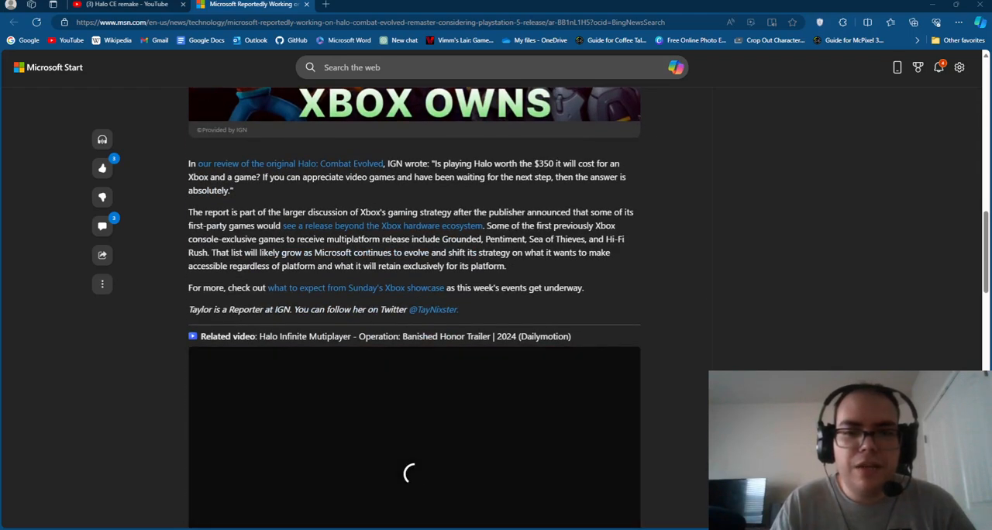
scroll(up, 3)
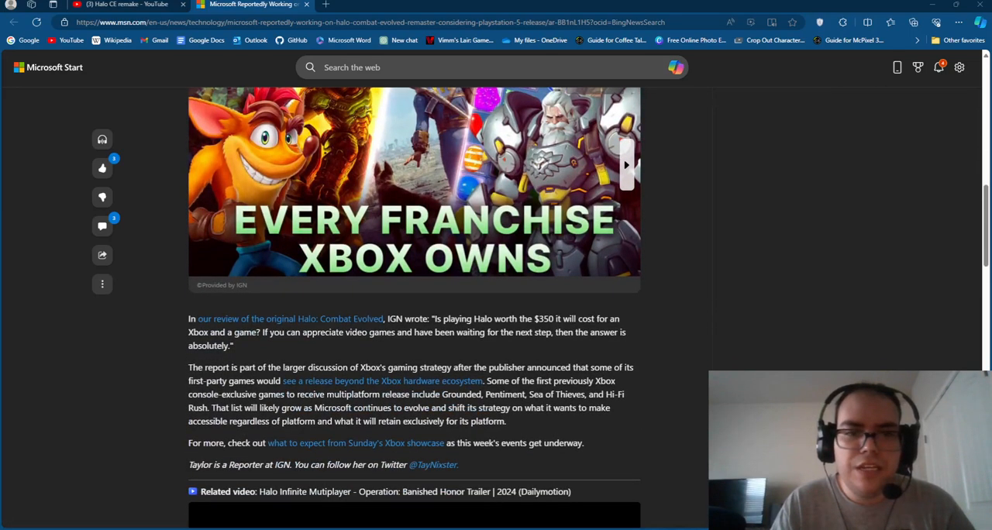
scroll(up, 3)
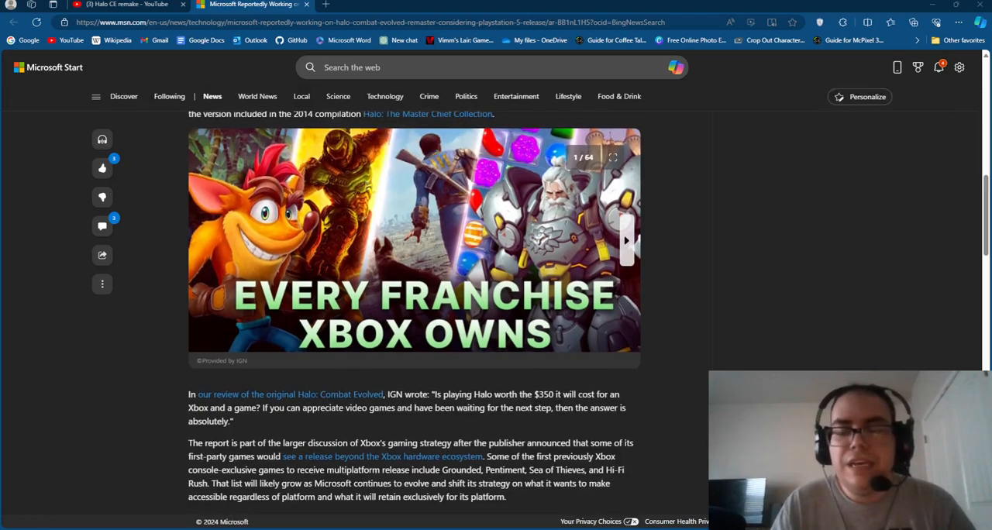
- Switch to the YouTube tab and scroll through the 'Halo CE remake' search results
click(123, 5)
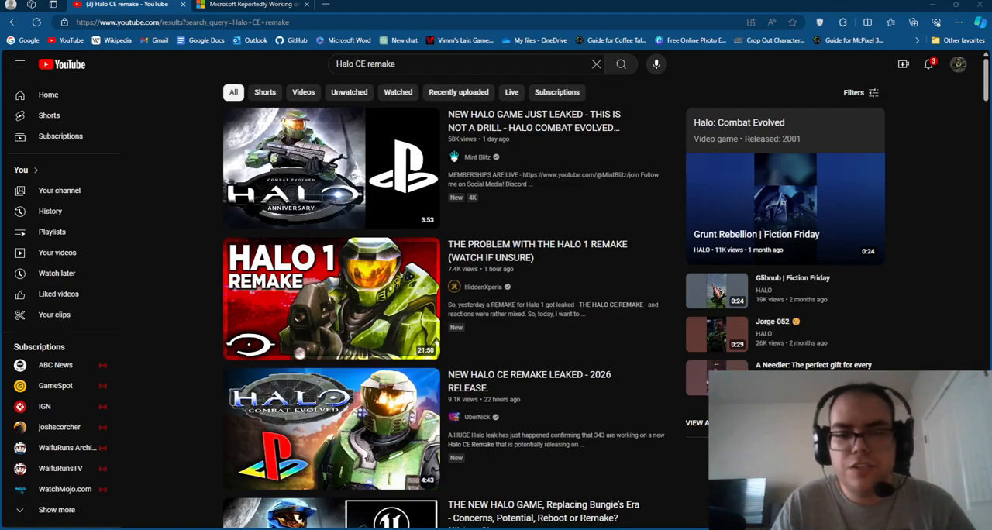
scroll(down, 3)
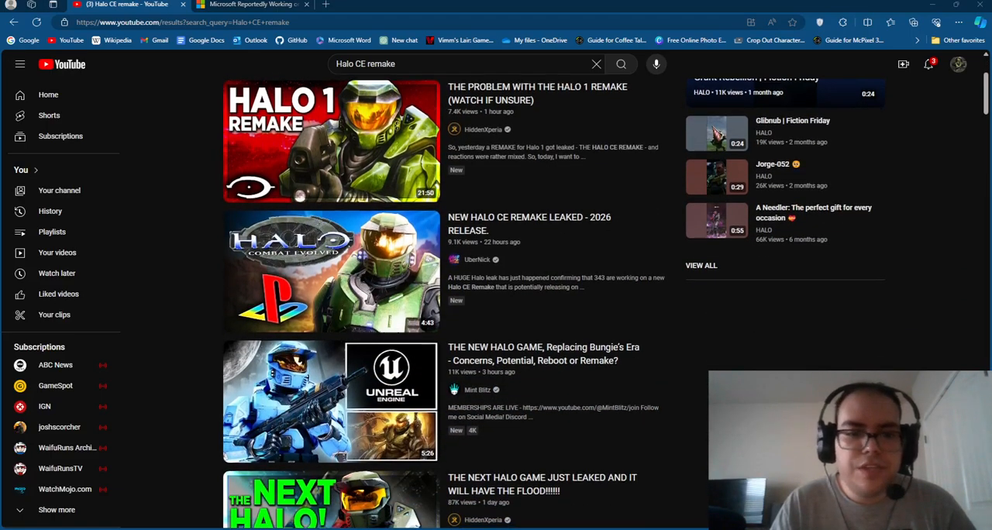
scroll(down, 3)
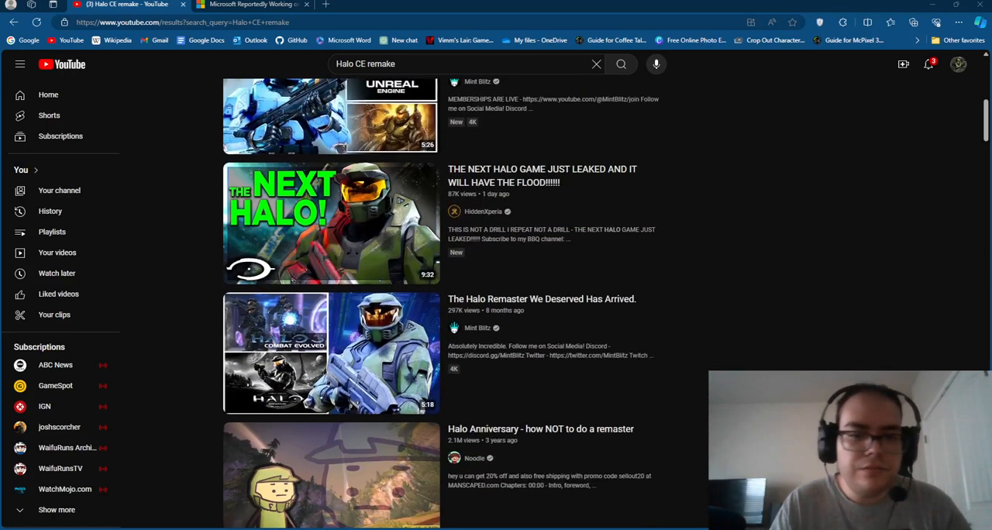
scroll(down, 3)
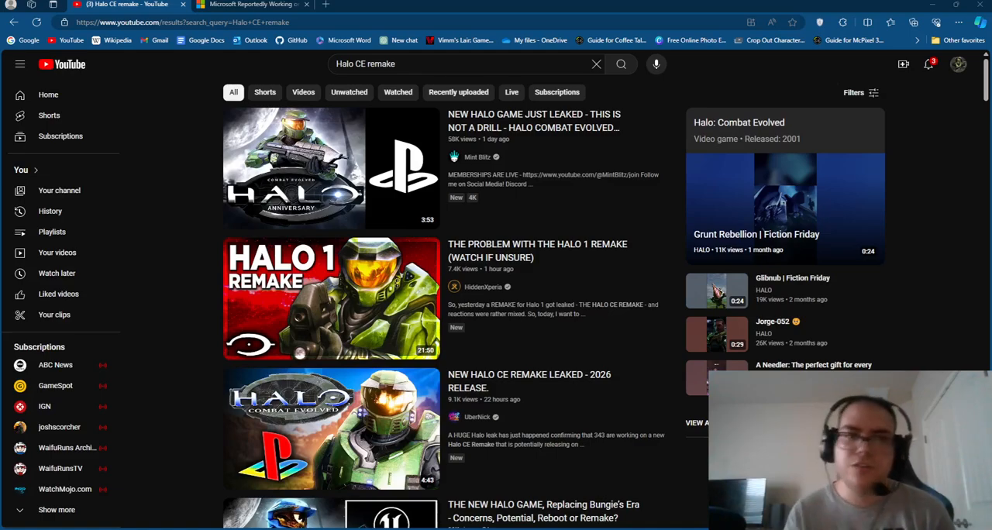
- Return to the MSN Halo remaster article, scroll to More for You and back to the introduction
click(248, 5)
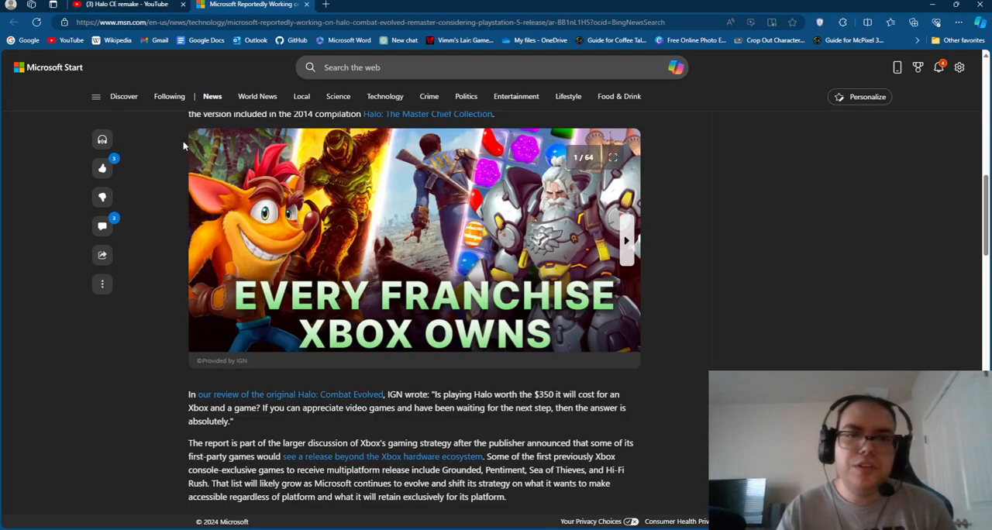
scroll(down, 3)
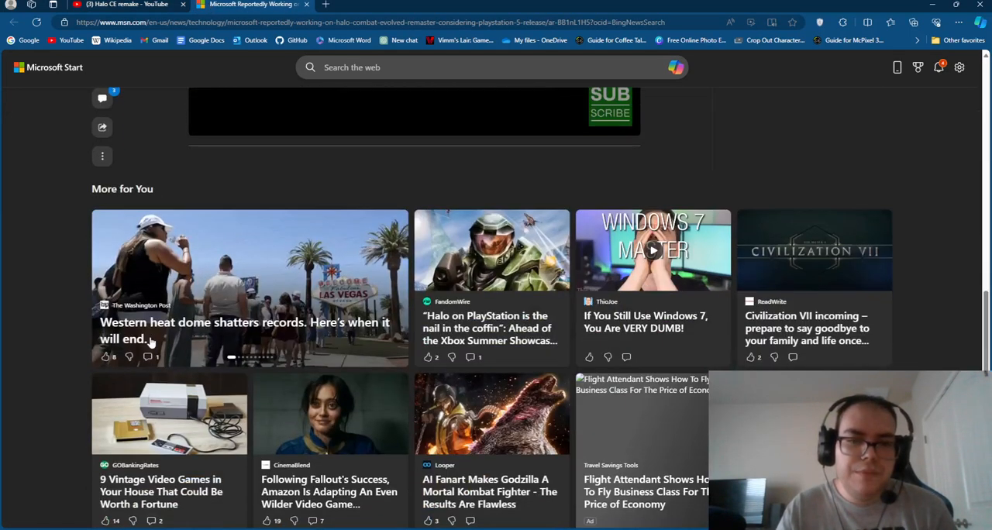
scroll(up, 3)
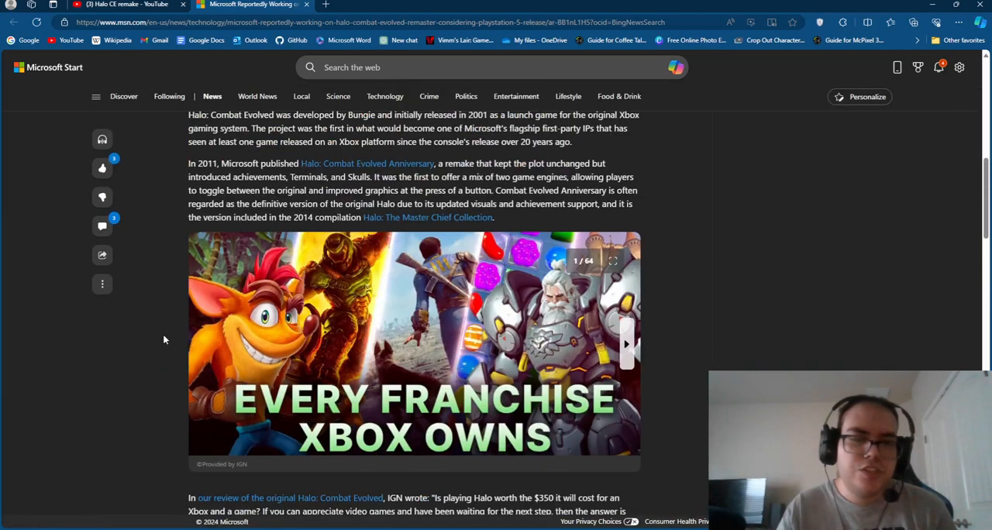
scroll(up, 3)
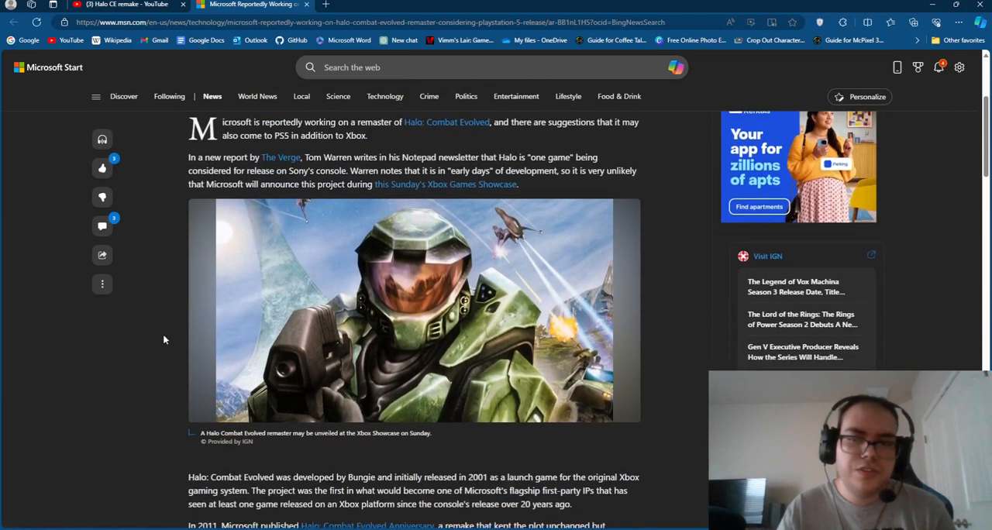
scroll(down, 3)
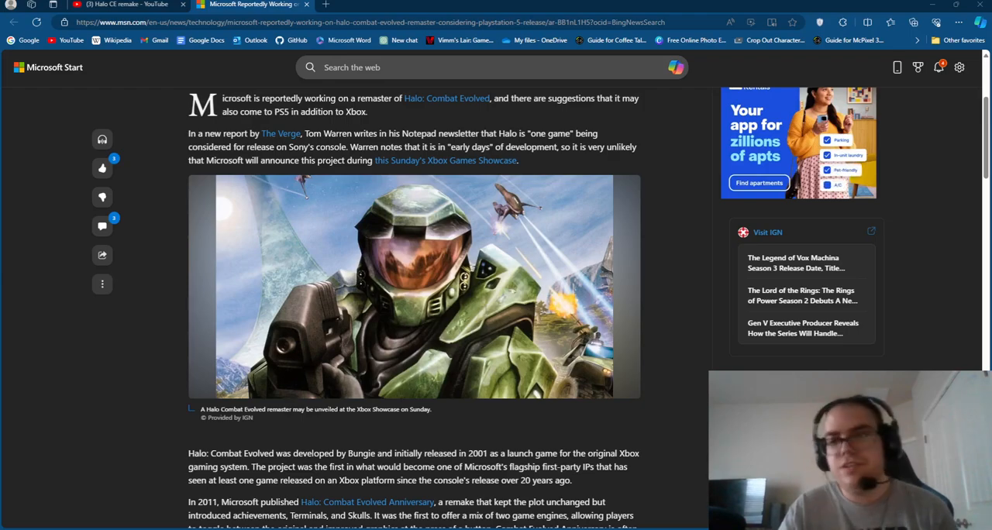